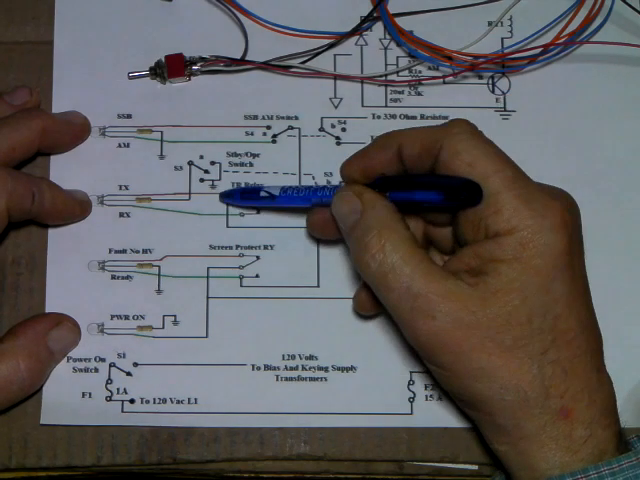
pyautogui.moveTo(400, 200)
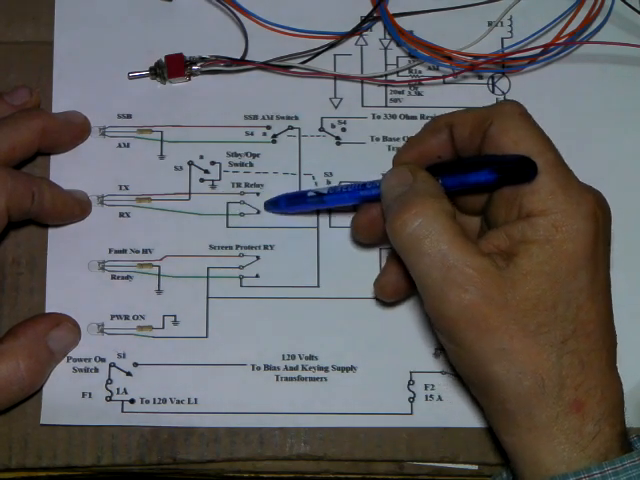